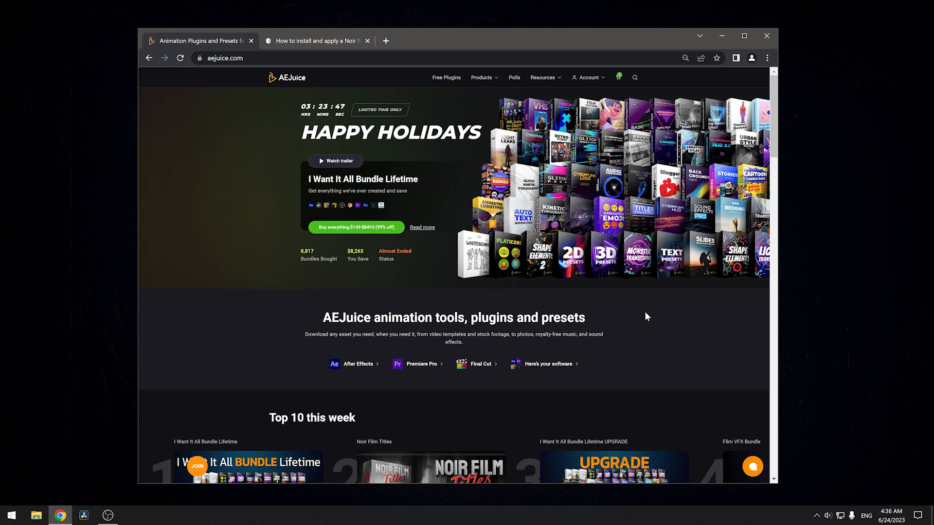
{"action": "mouse_move", "coordinate": [645, 315]}
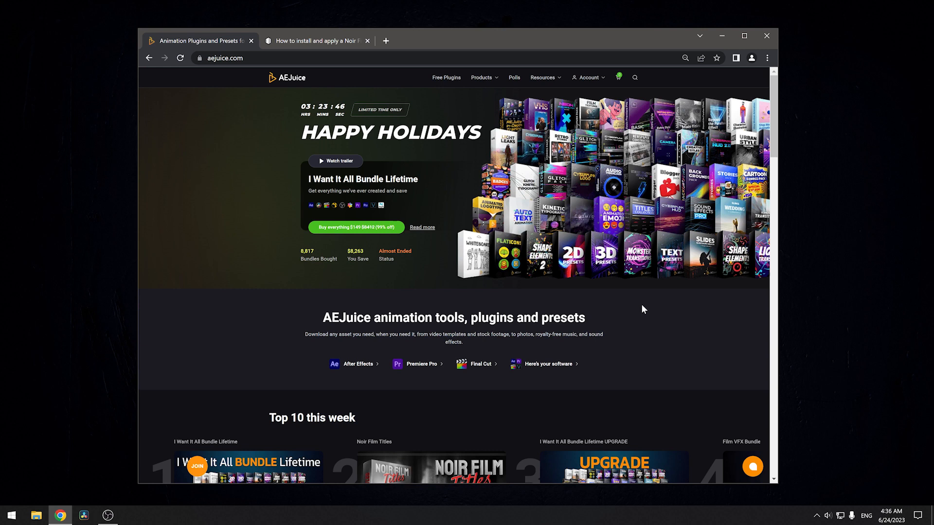
Download Noir Film Titles as a Native DaVinci Project from the account Downloads page.
{"action": "left_click", "coordinate": [587, 78]}
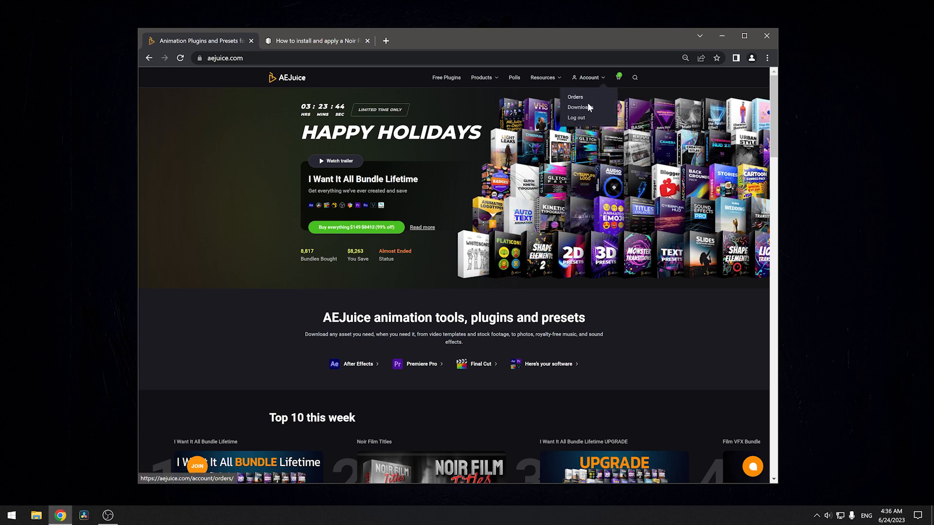
{"action": "left_click", "coordinate": [578, 107]}
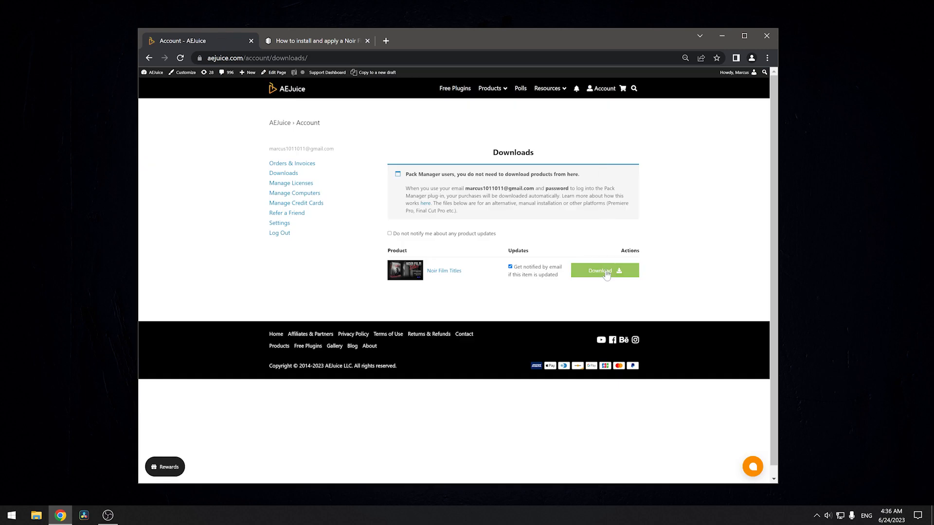
{"action": "left_click", "coordinate": [600, 271]}
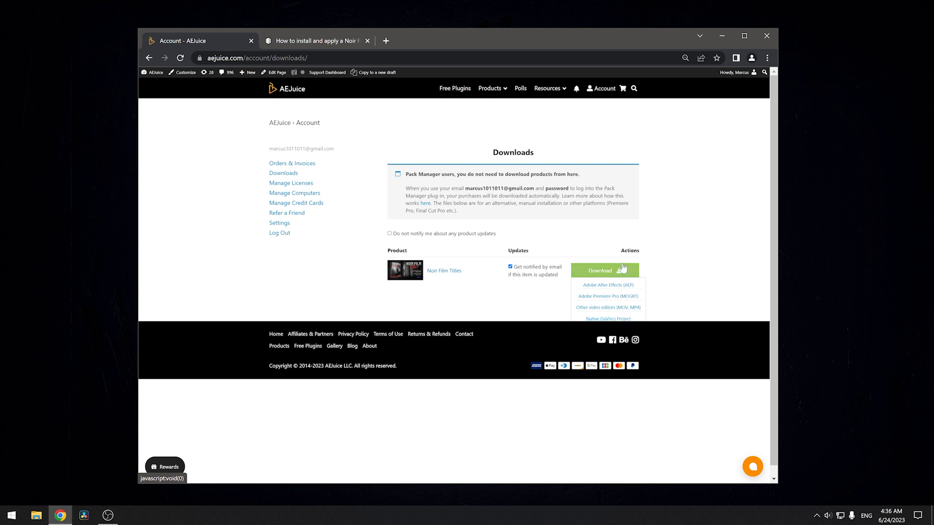
{"action": "left_click", "coordinate": [315, 41]}
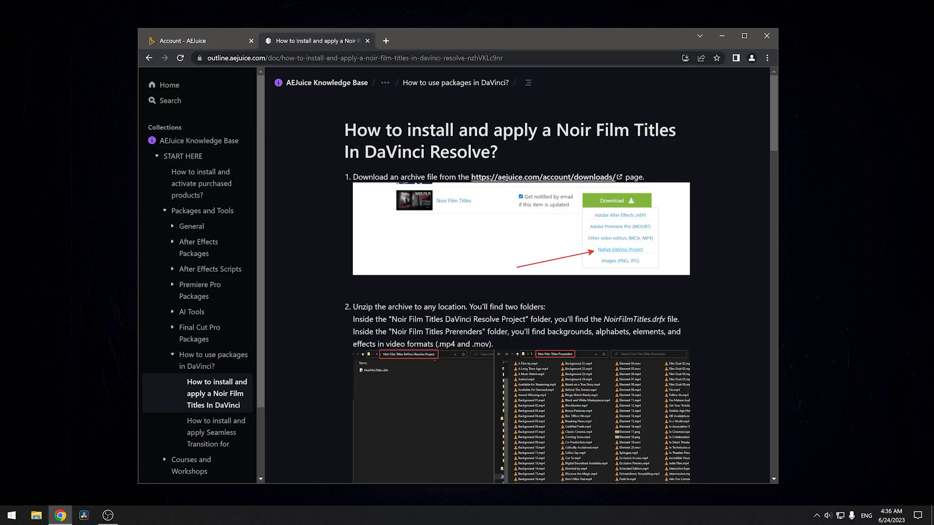
{"action": "scroll", "scroll_direction": "down", "scroll_amount": 3}
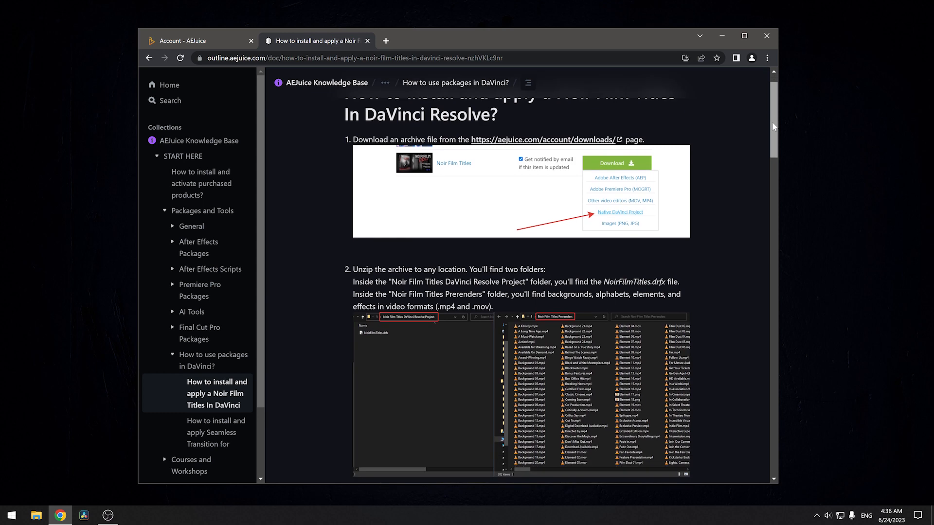
{"action": "scroll", "scroll_direction": "down", "scroll_amount": 3}
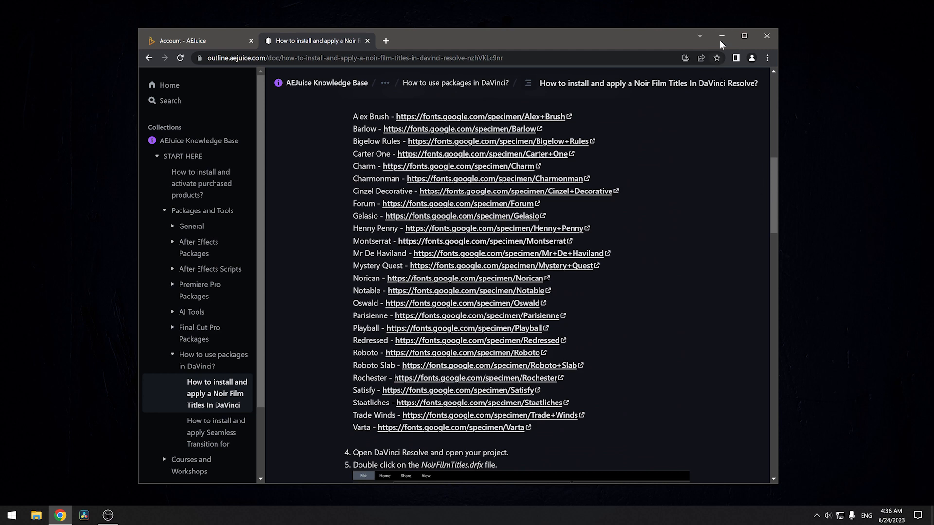
Look through the unzipped Noir Film Titles folder and its Prerenders subfolder, then return to the desktop.
{"action": "left_click", "coordinate": [721, 36]}
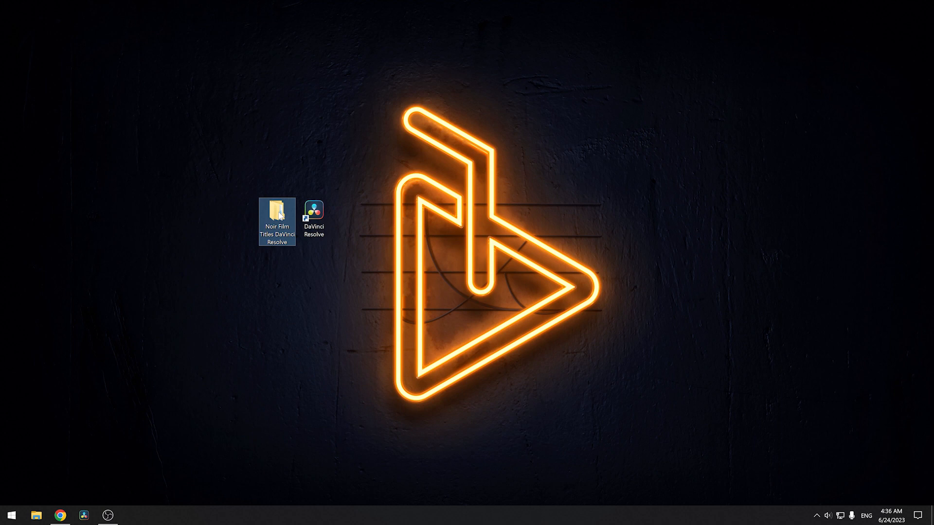
{"action": "double_click", "coordinate": [277, 216]}
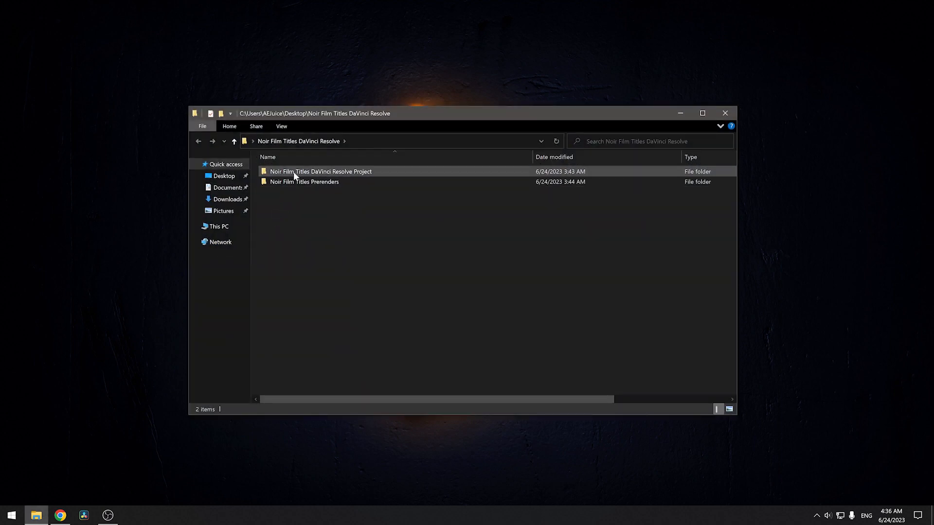
{"action": "double_click", "coordinate": [320, 171]}
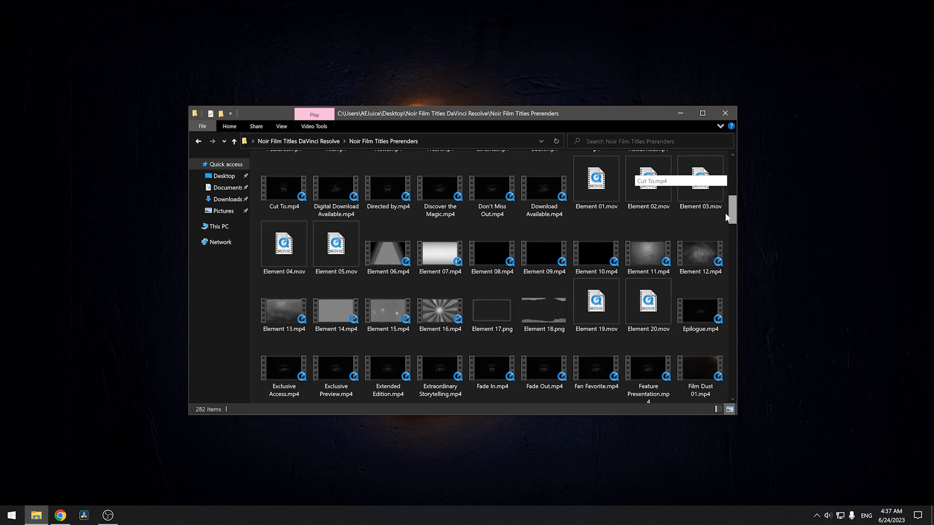
{"action": "left_click", "coordinate": [234, 141]}
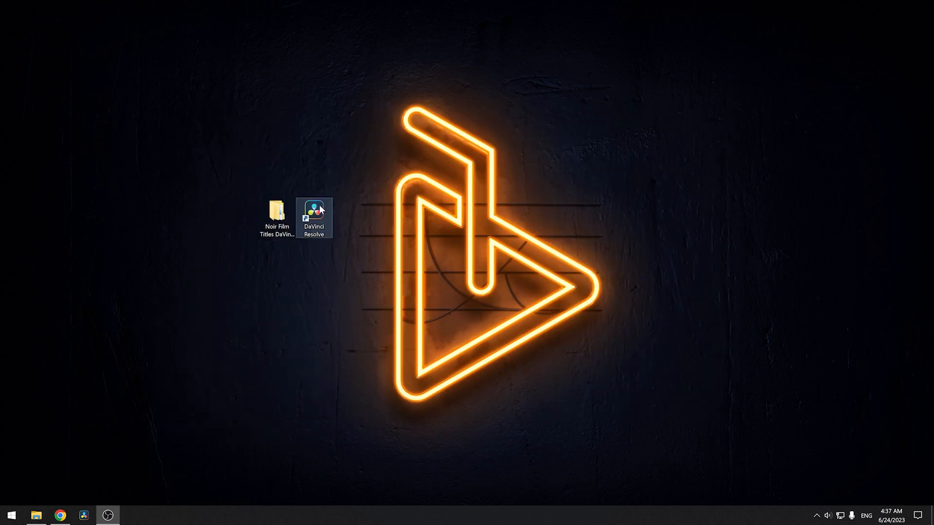
Launch DaVinci Resolve and install the NoirFilmTitles.drfx template bundle.
{"action": "double_click", "coordinate": [313, 216]}
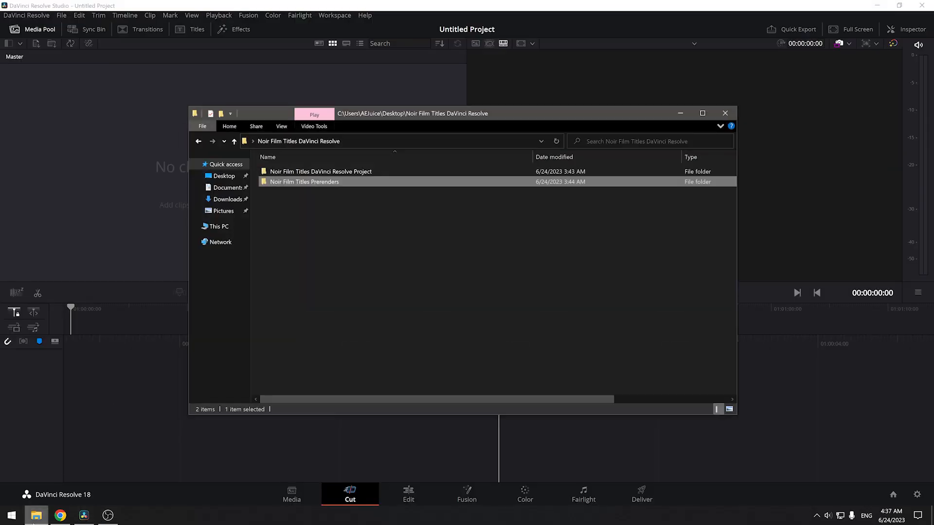
{"action": "double_click", "coordinate": [320, 171]}
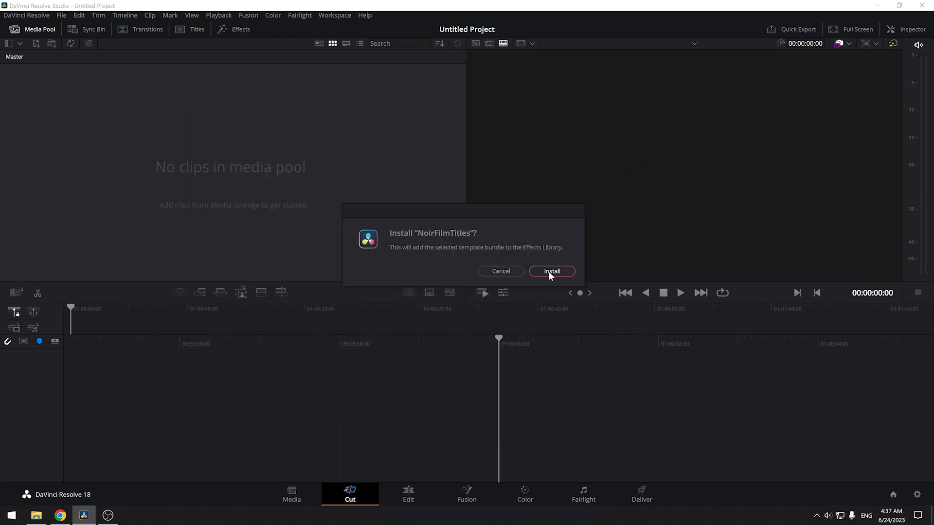
{"action": "left_click", "coordinate": [550, 272]}
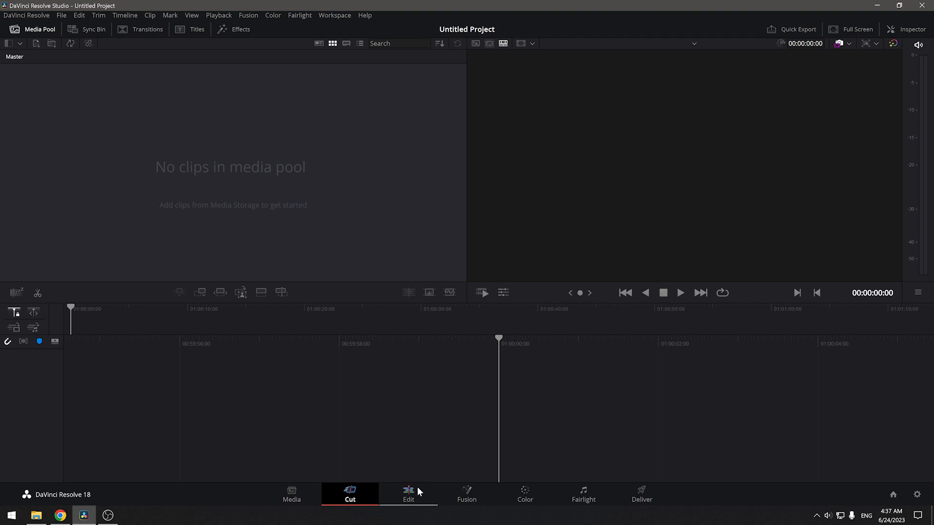
Place the TrailerTitle_10 Noir Film generator at the start of Video 1 from the Edit page Effects.
{"action": "left_click", "coordinate": [408, 495]}
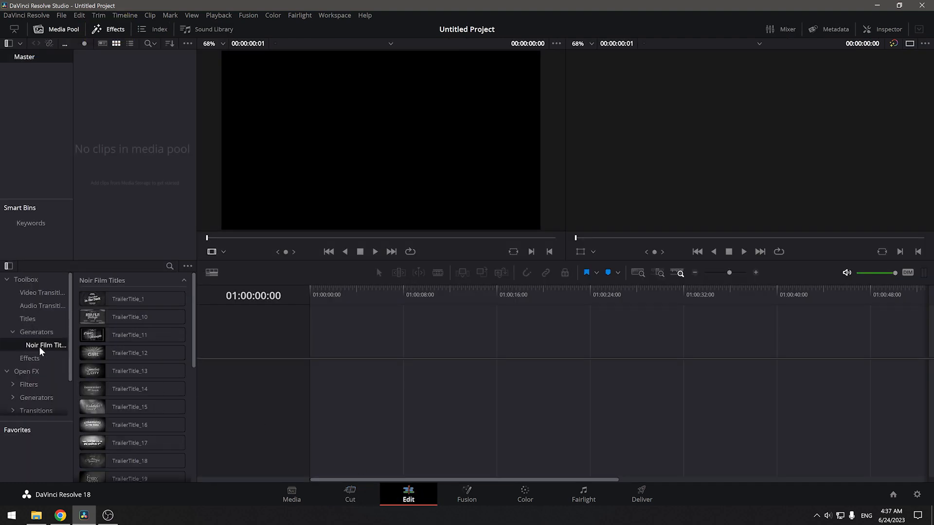
{"action": "left_click", "coordinate": [128, 298]}
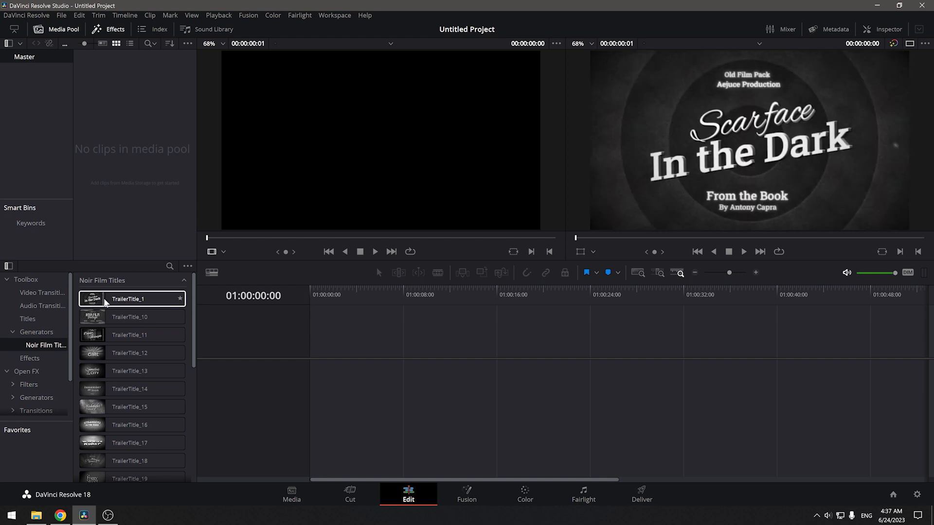
{"action": "left_click", "coordinate": [130, 318]}
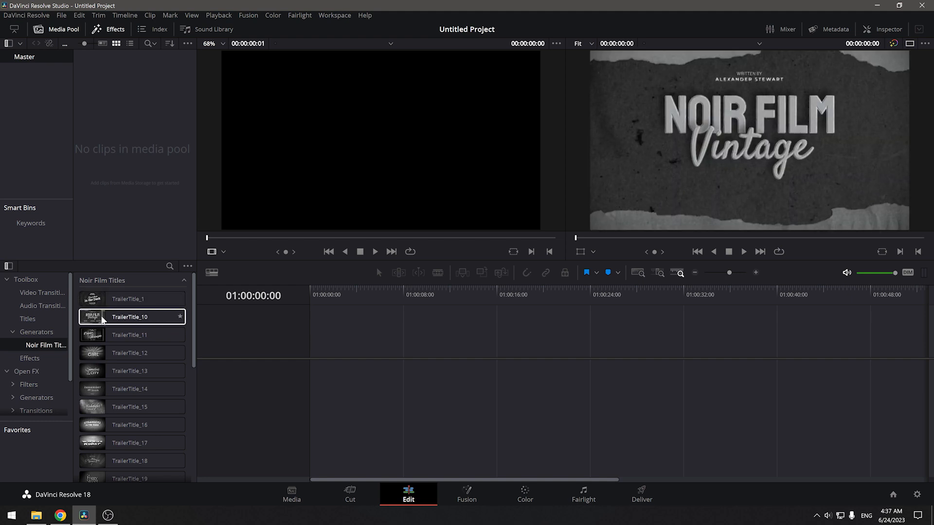
{"action": "left_click_drag", "start_coordinate": [129, 318], "coordinate": [169, 330]}
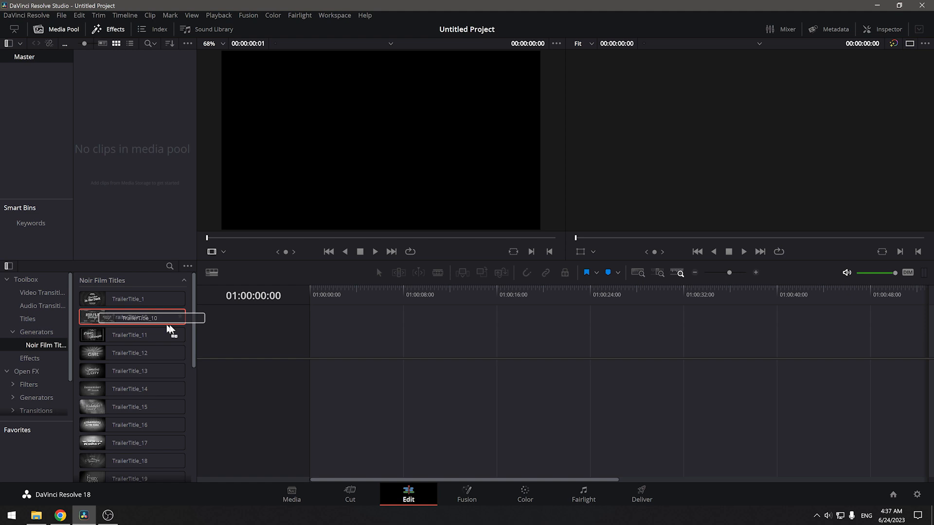
{"action": "left_click_drag", "start_coordinate": [137, 317], "coordinate": [357, 372]}
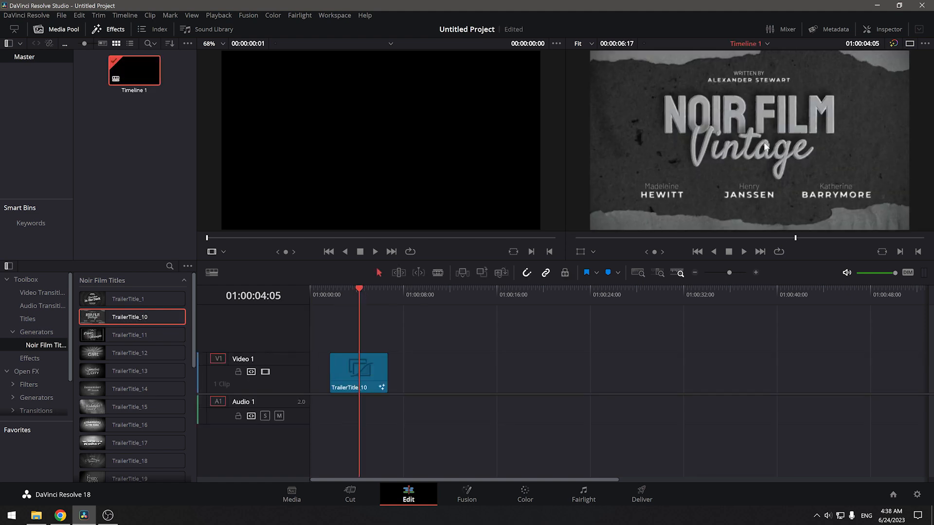
Change the title's main text to AEJUICE in the Inspector and review its other text fields.
{"action": "left_click", "coordinate": [888, 29]}
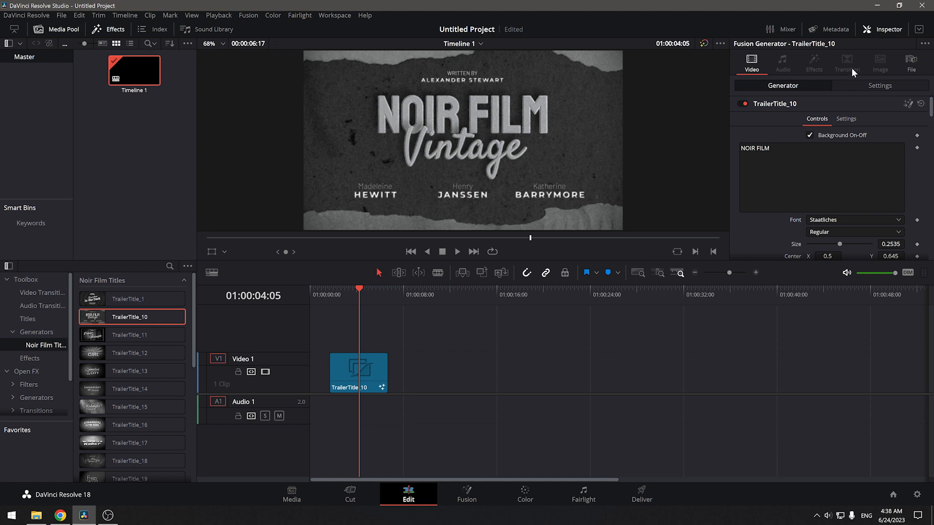
{"action": "type", "text": "AEJUICE"}
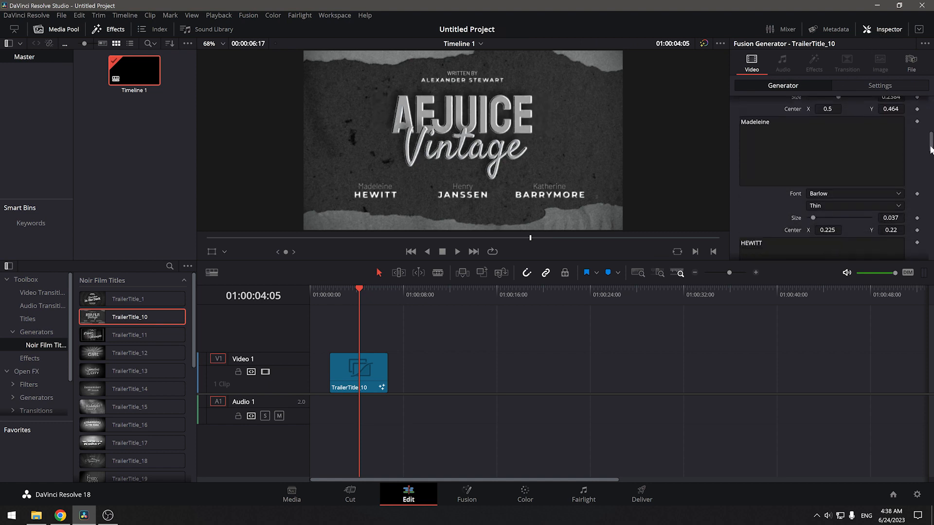
{"action": "scroll", "scroll_direction": "down", "scroll_amount": 3}
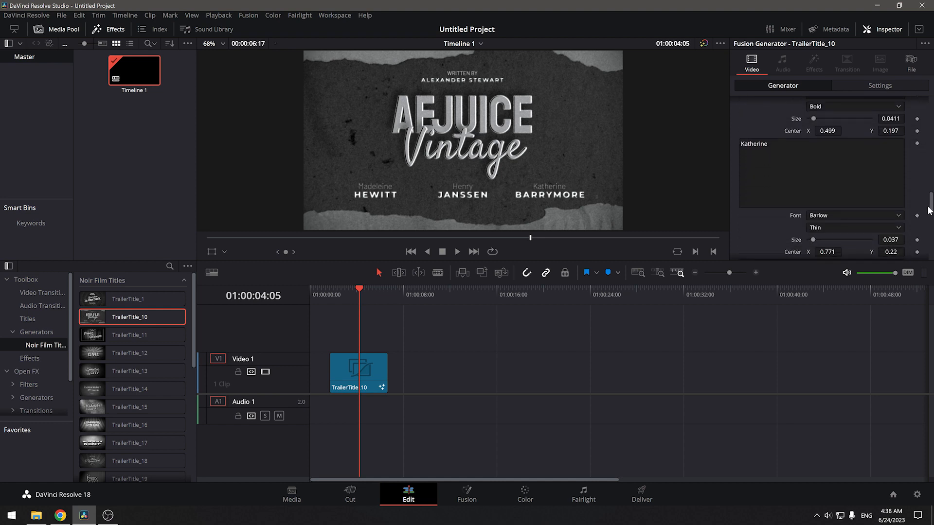
{"action": "scroll", "scroll_direction": "down", "scroll_amount": 3}
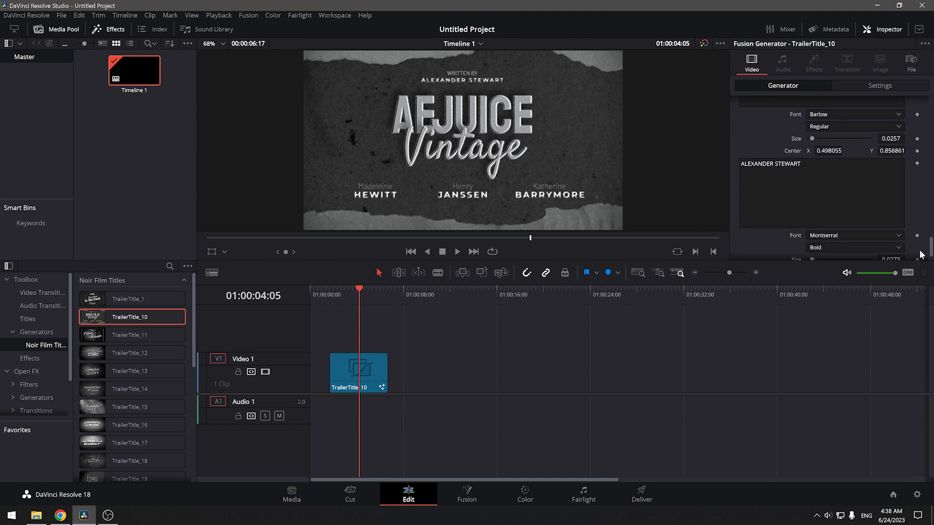
{"action": "scroll", "scroll_direction": "down", "scroll_amount": 3}
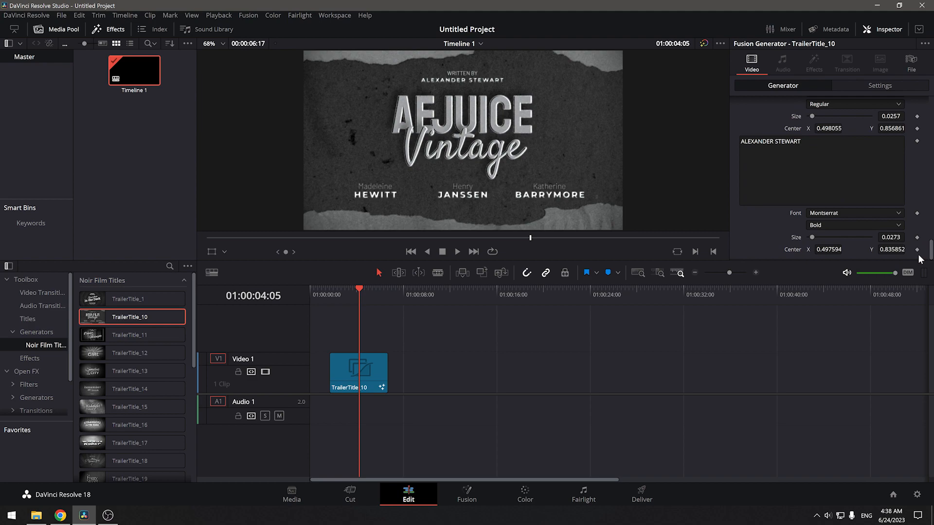